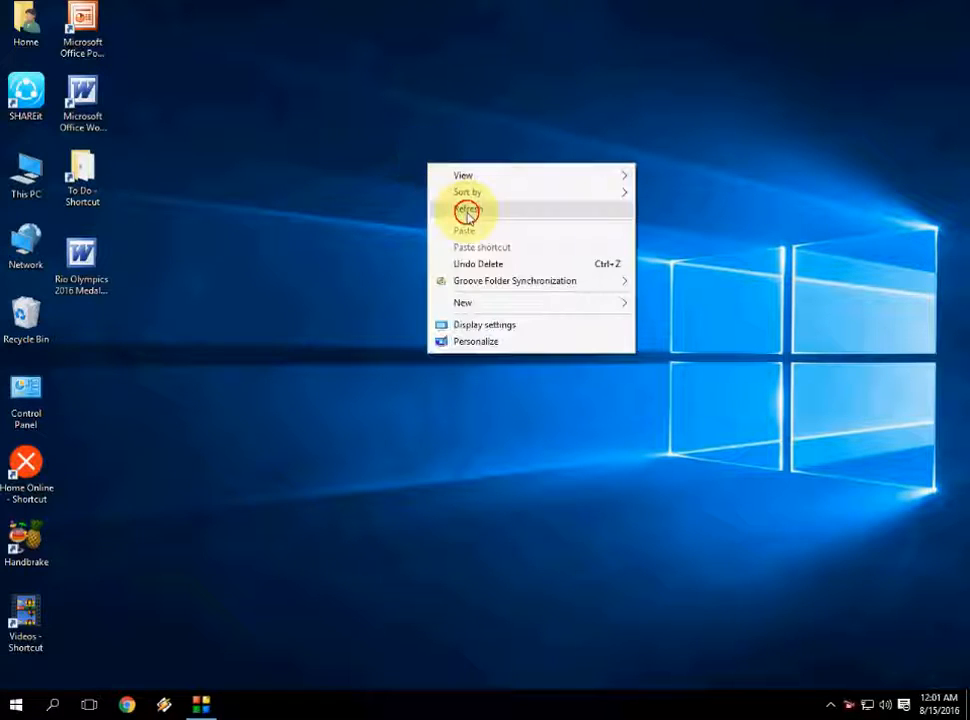
# - Search 'diskcl' from the Start menu and launch Disk Cleanup from Best match
pyautogui.click(464, 210)
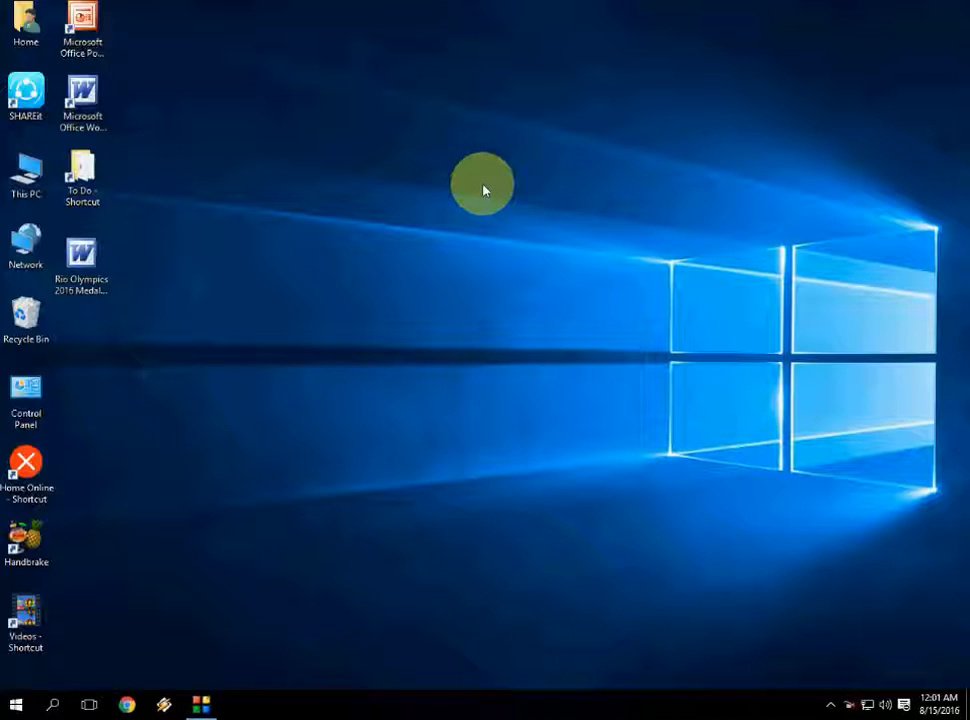
pyautogui.moveTo(516, 178)
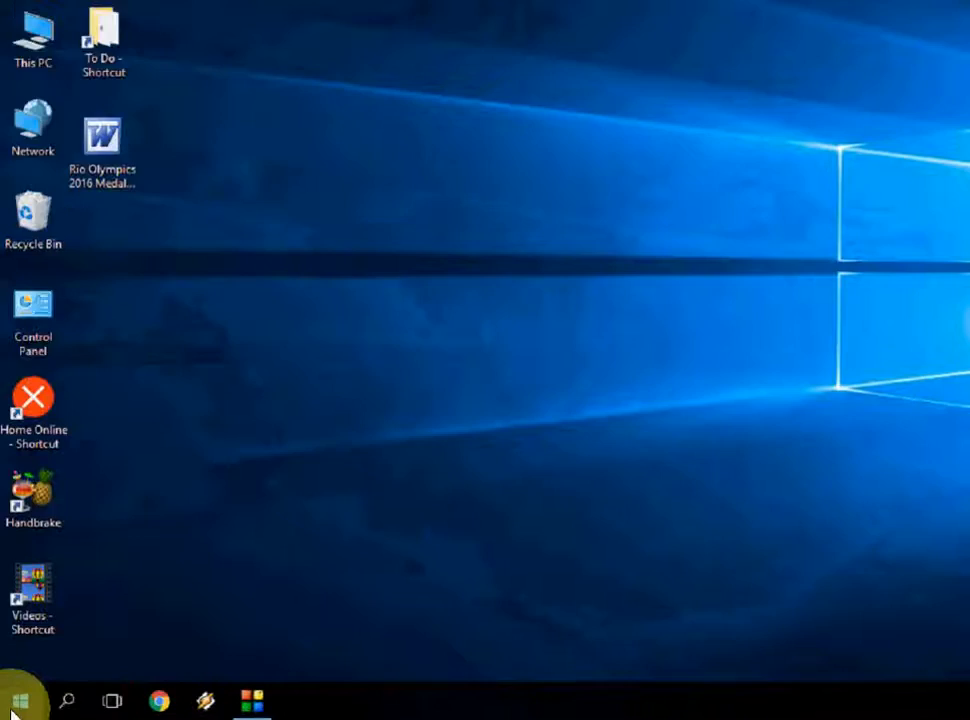
pyautogui.click(22, 696)
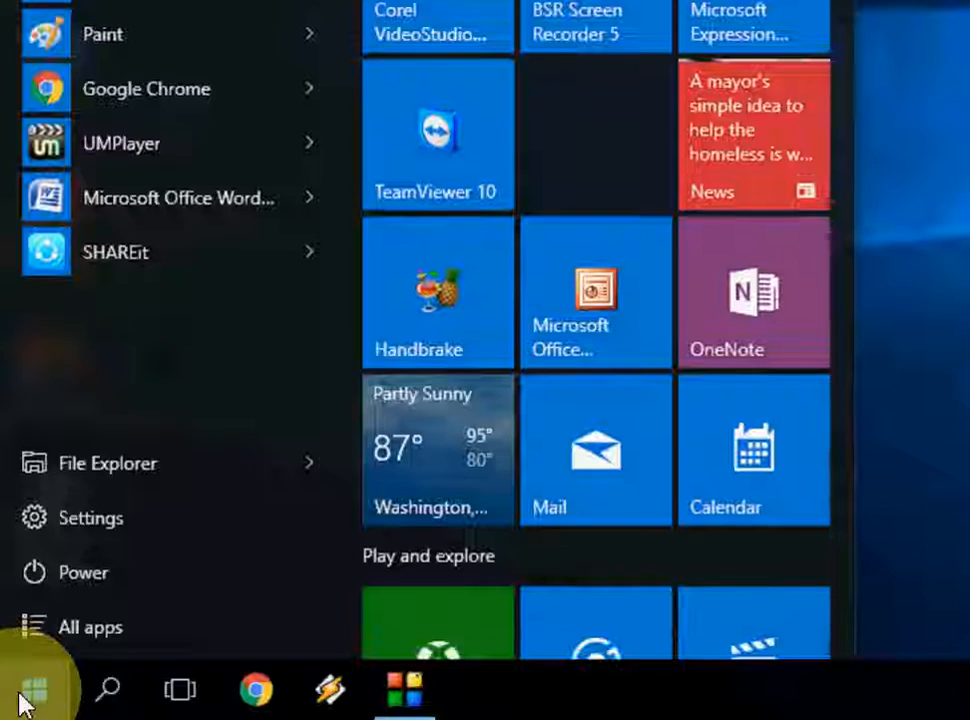
pyautogui.write('diskd')
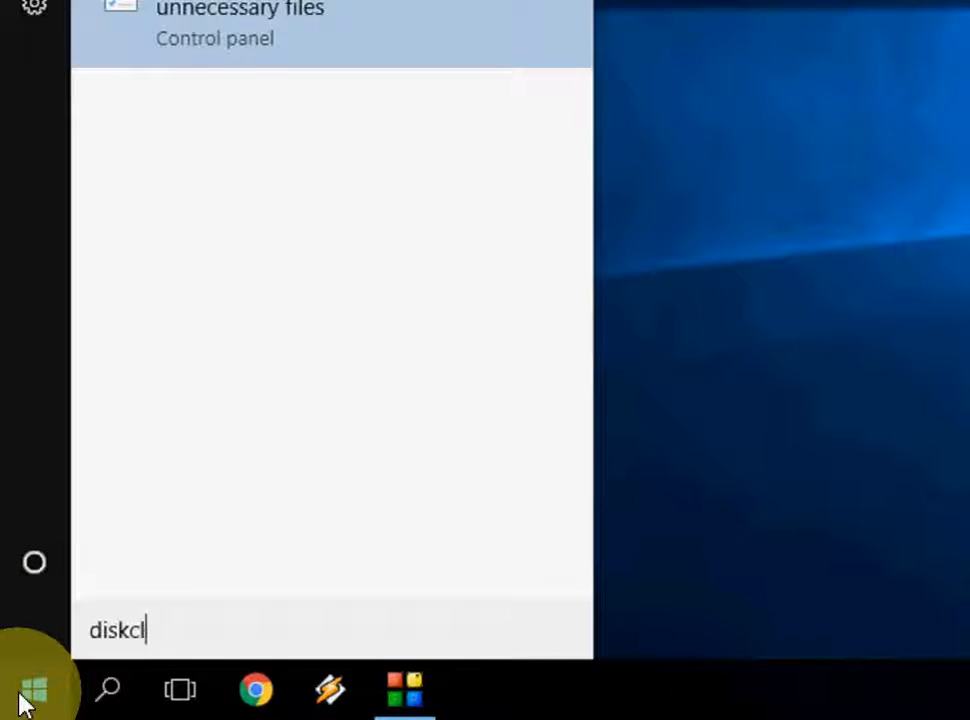
pyautogui.press('BackSpace')
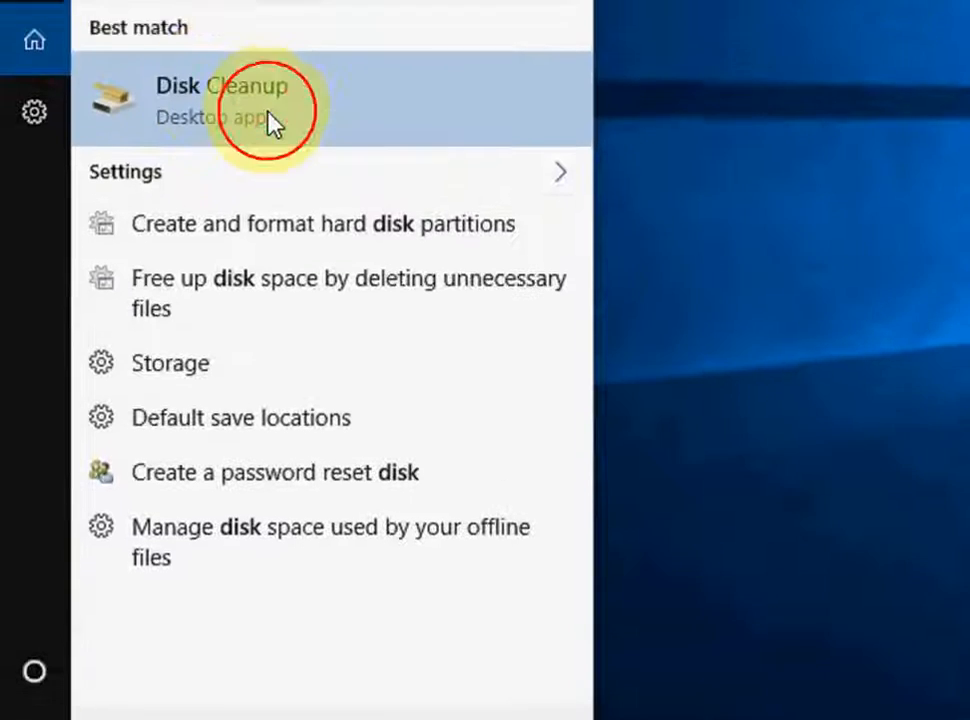
pyautogui.click(264, 104)
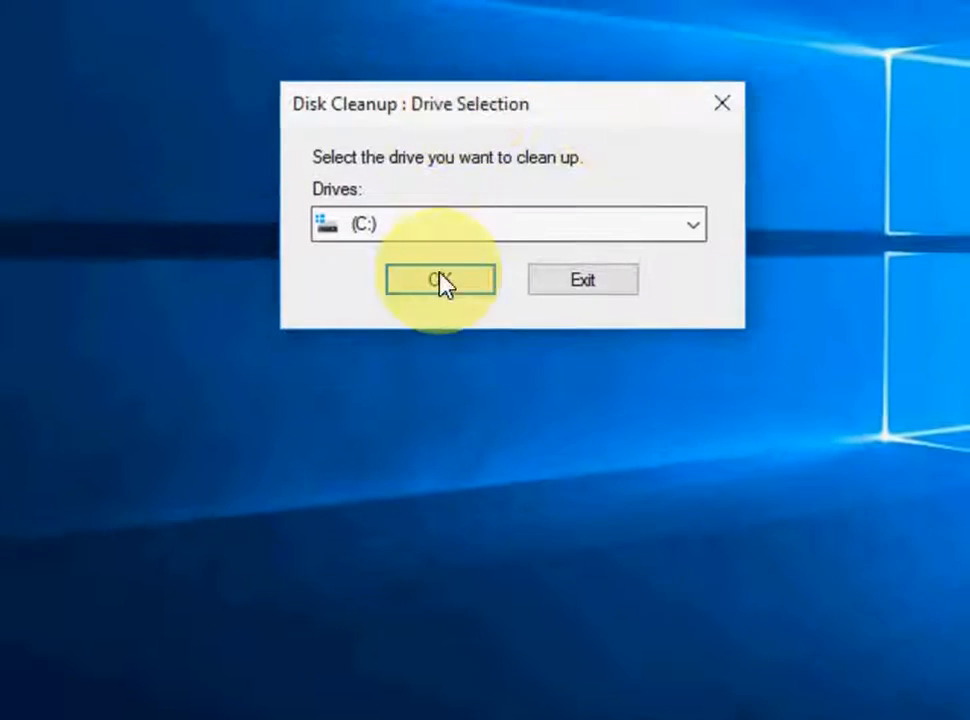
# - Scan drive C:, tick all file categories and confirm permanent deletion of them
pyautogui.click(436, 278)
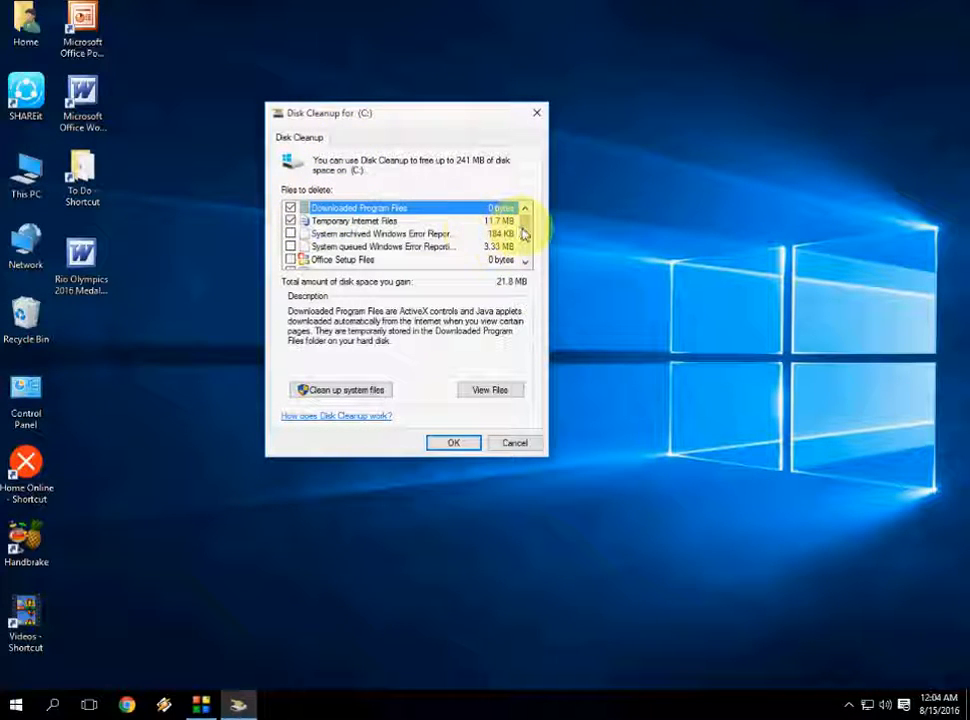
pyautogui.scroll(-3)
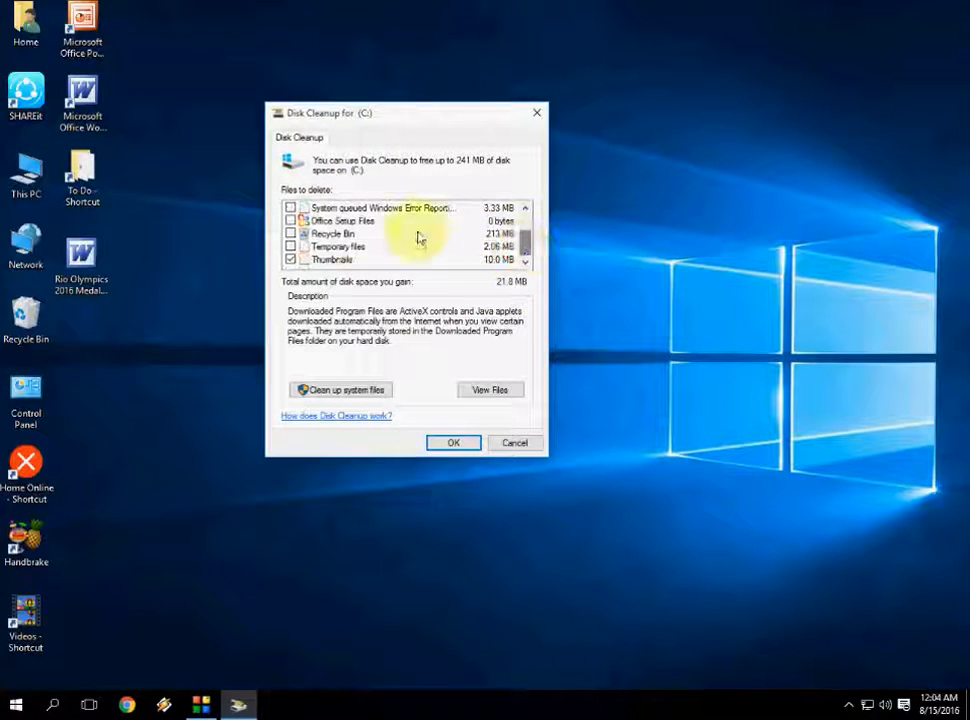
pyautogui.click(292, 208)
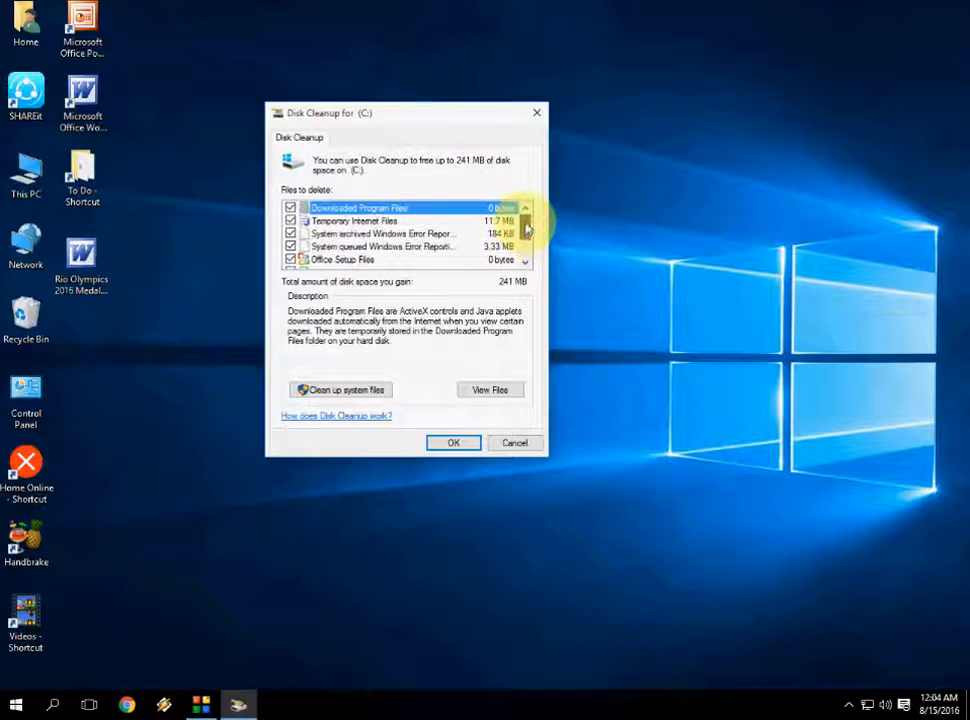
pyautogui.click(452, 444)
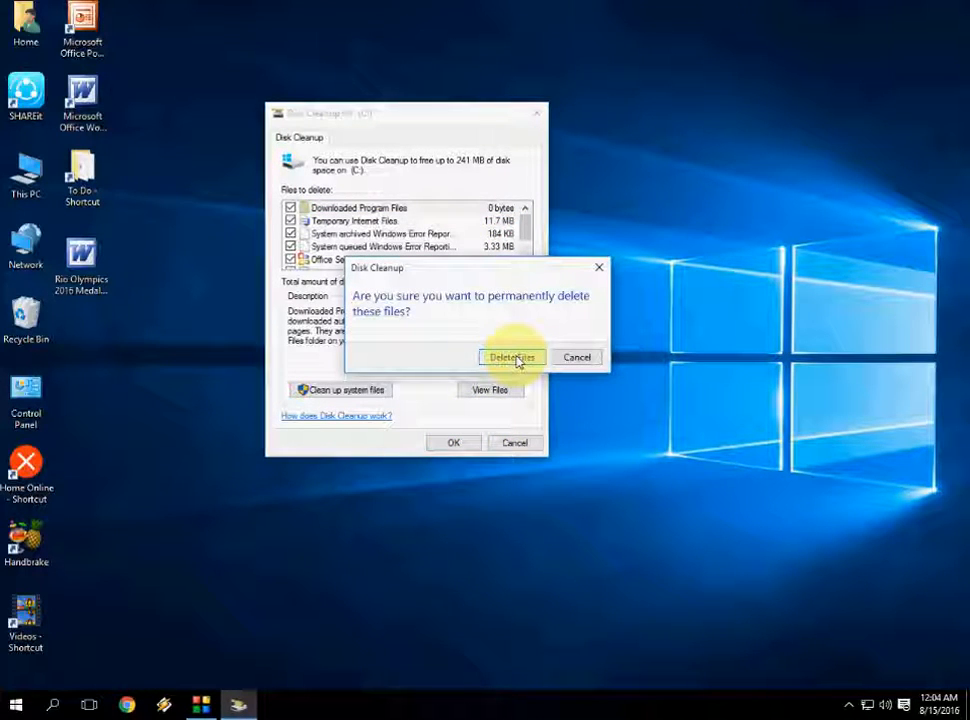
pyautogui.click(512, 356)
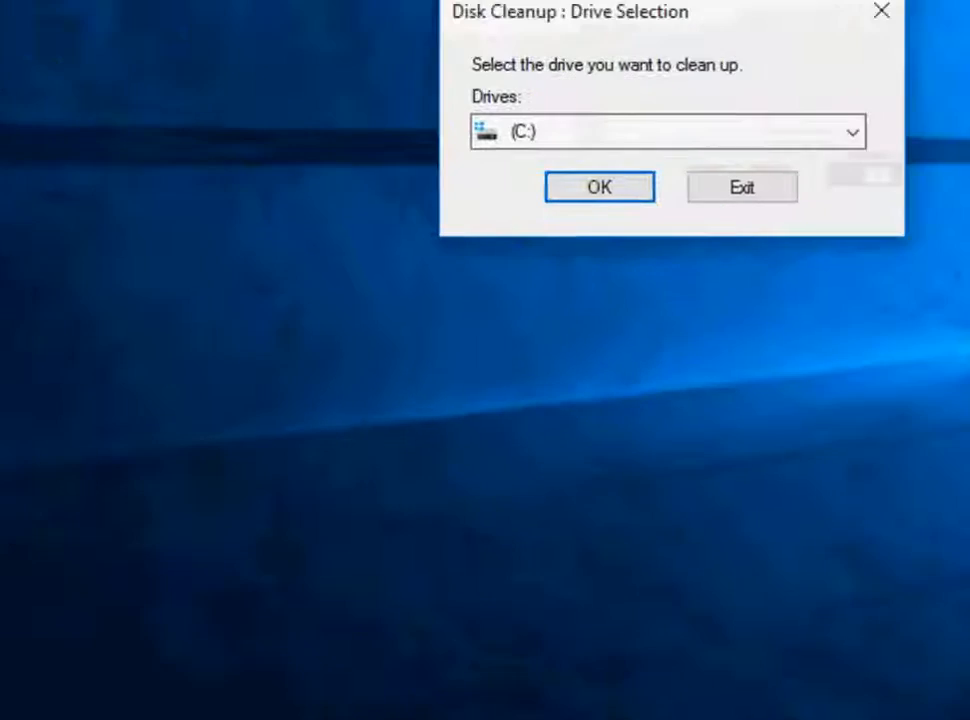
# - Rescan drive C: (about 5 MB offered) and choose Clean up system files
pyautogui.click(492, 268)
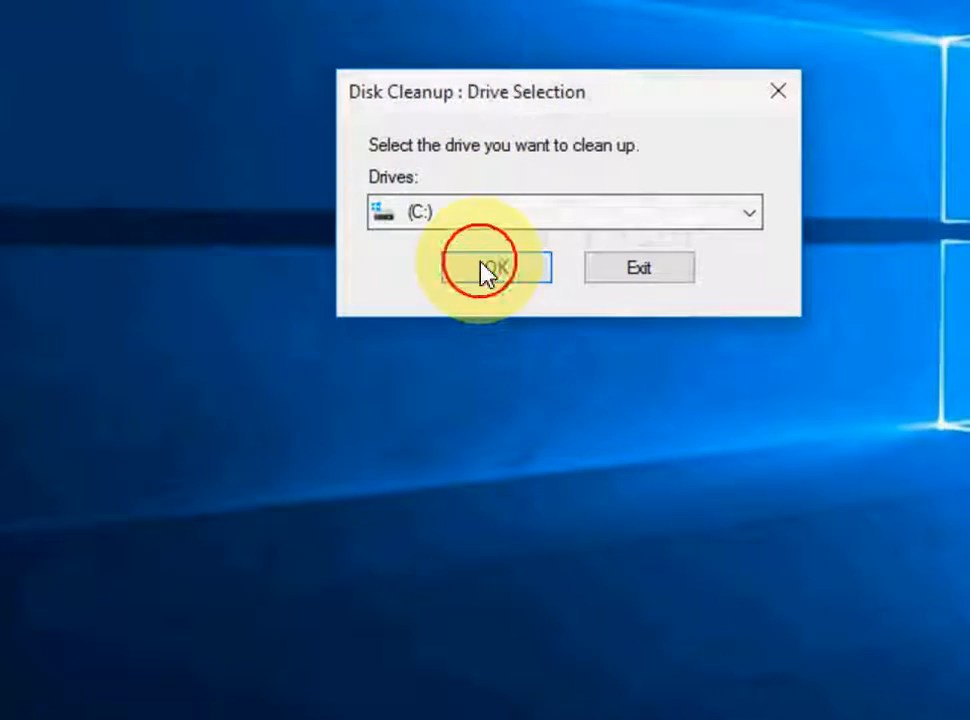
pyautogui.click(488, 268)
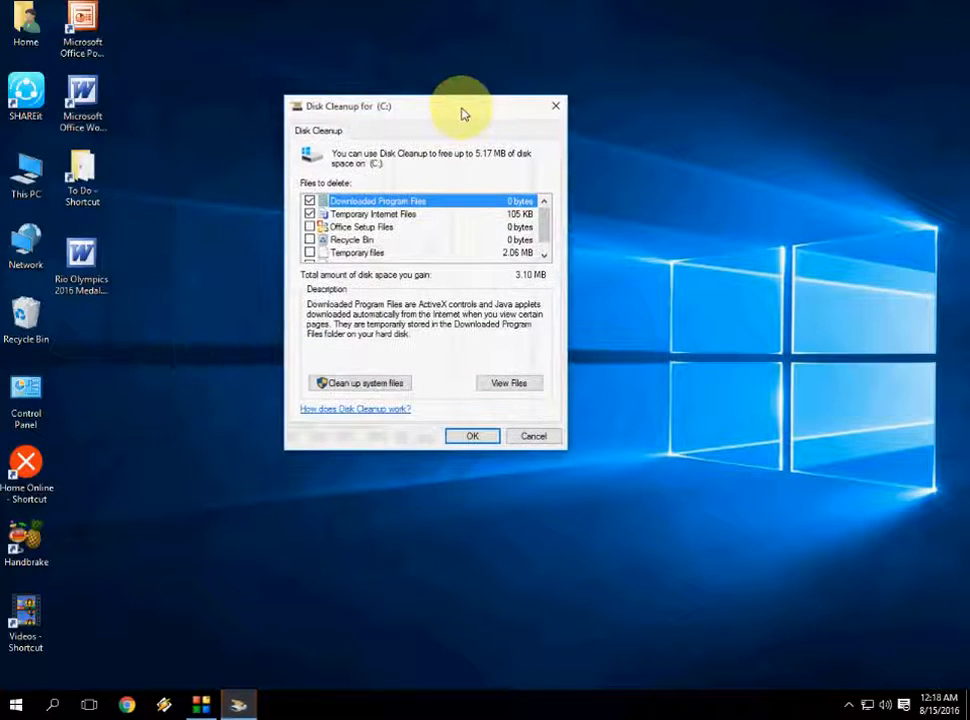
pyautogui.moveTo(384, 136)
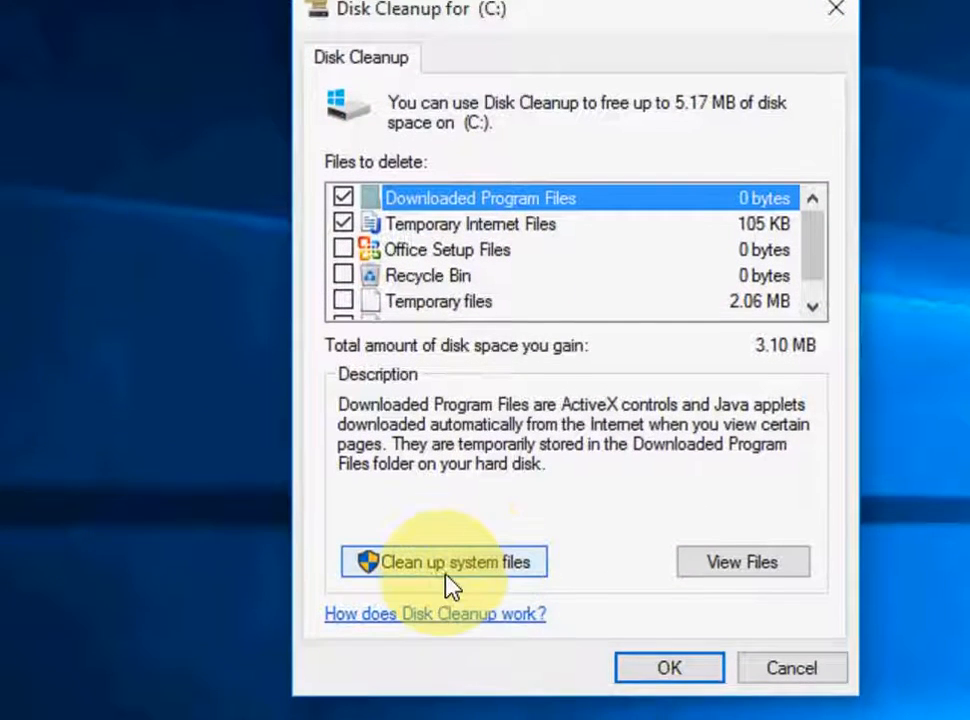
pyautogui.click(444, 562)
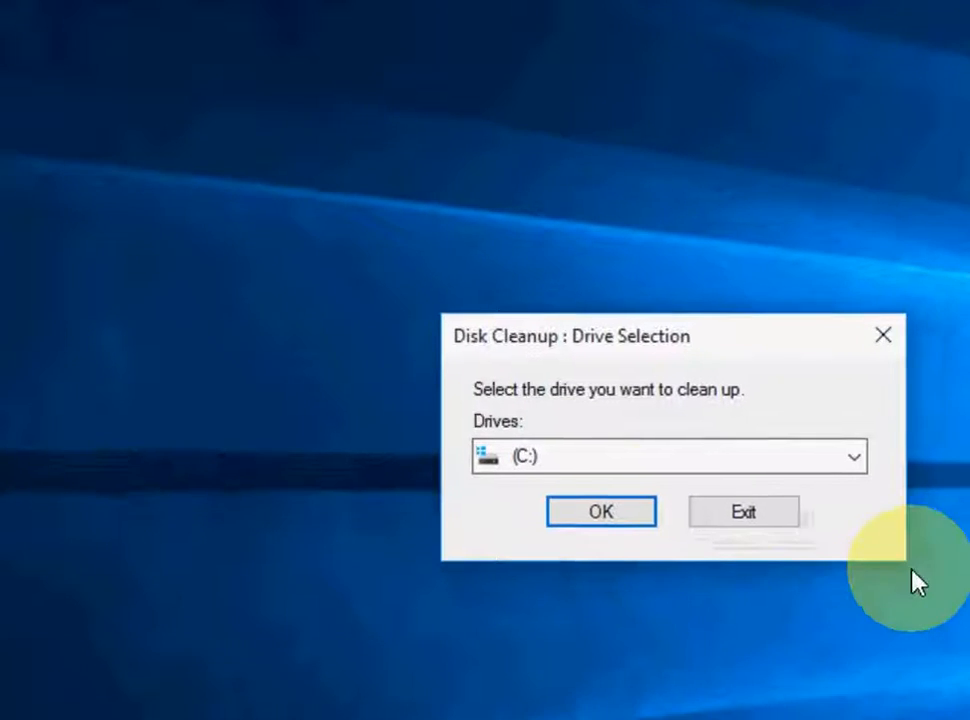
# - Scan C: for system files (about 76 MB), tick Recycle Bin, Temporary files and the rest, and run the cleanup
pyautogui.click(600, 512)
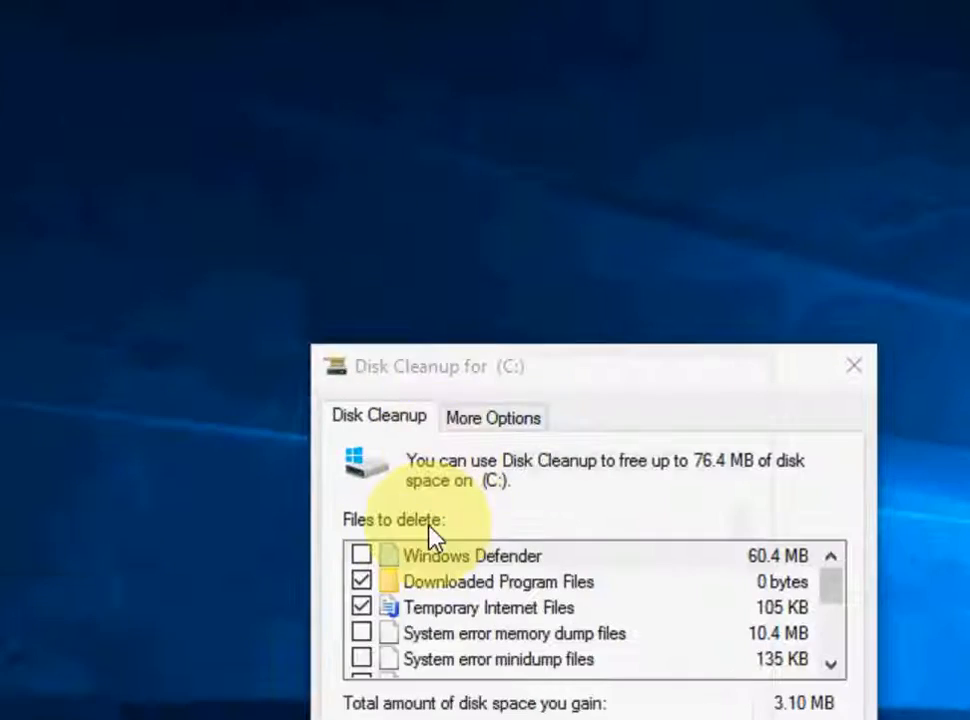
pyautogui.click(362, 308)
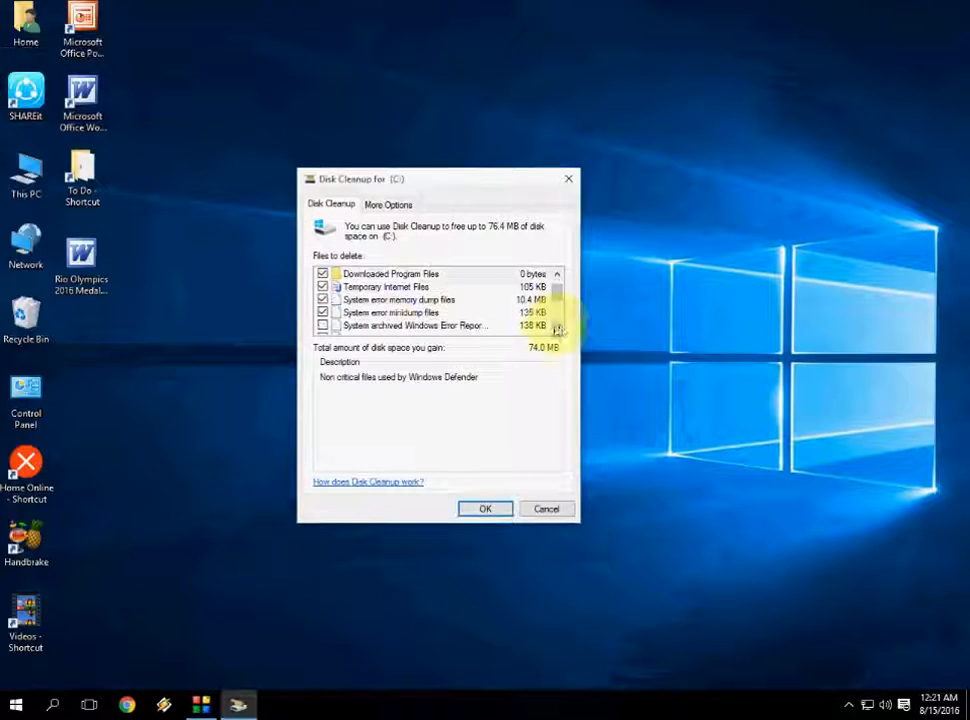
pyautogui.scroll(-3)
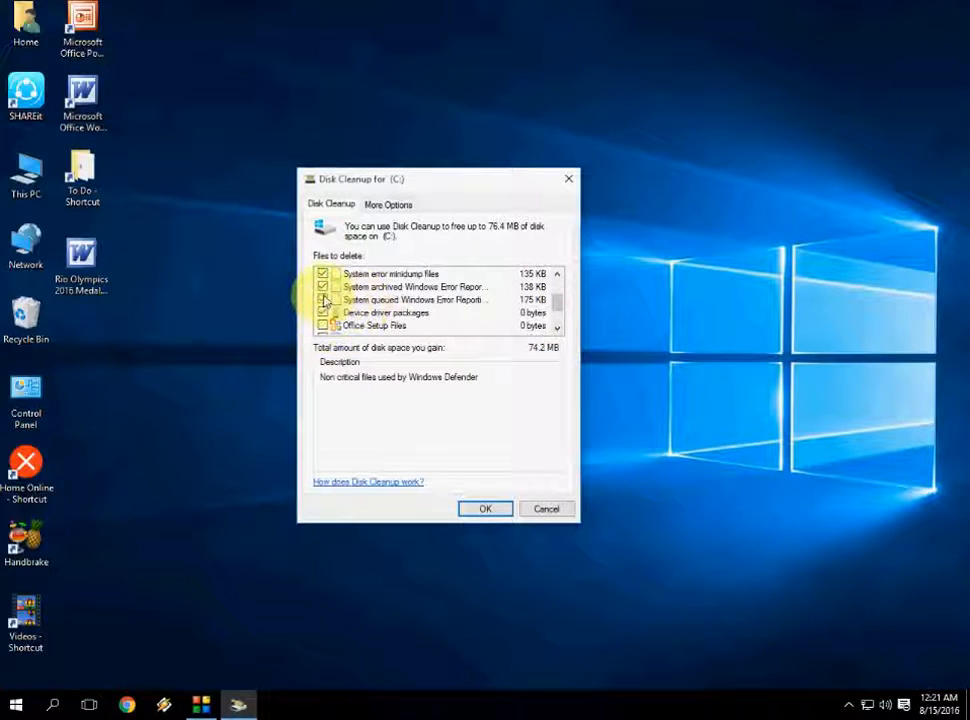
pyautogui.click(324, 312)
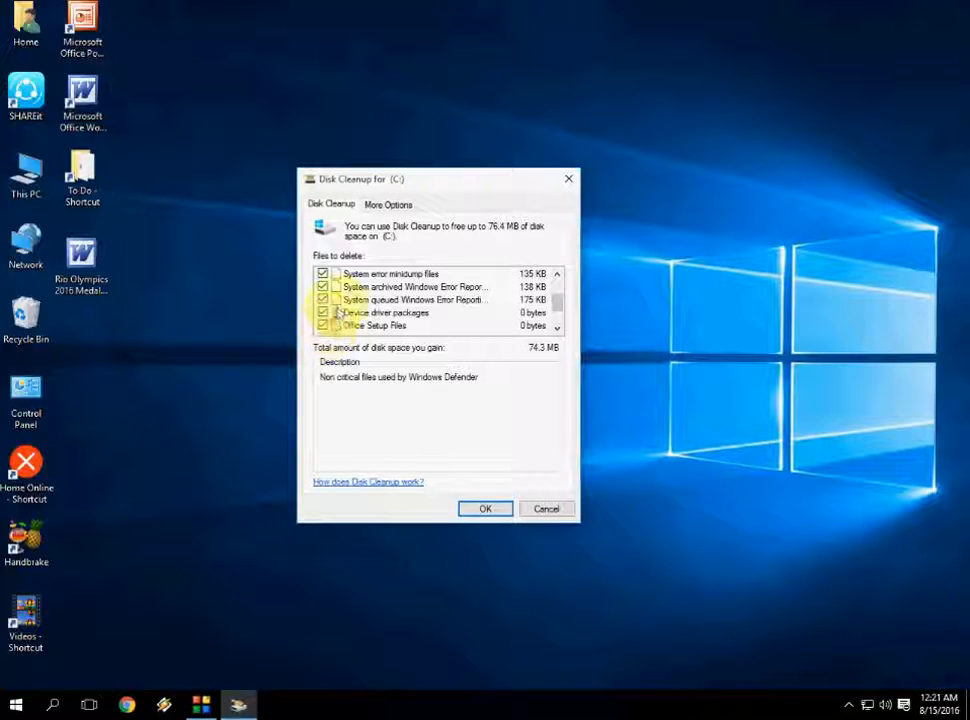
pyautogui.scroll(-3)
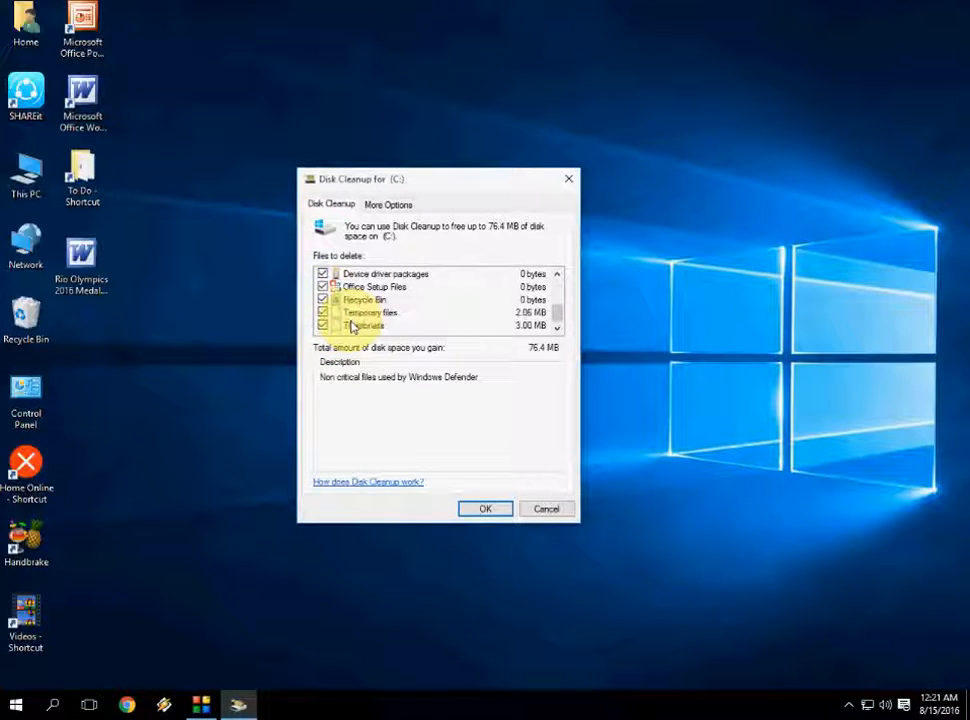
pyautogui.click(484, 508)
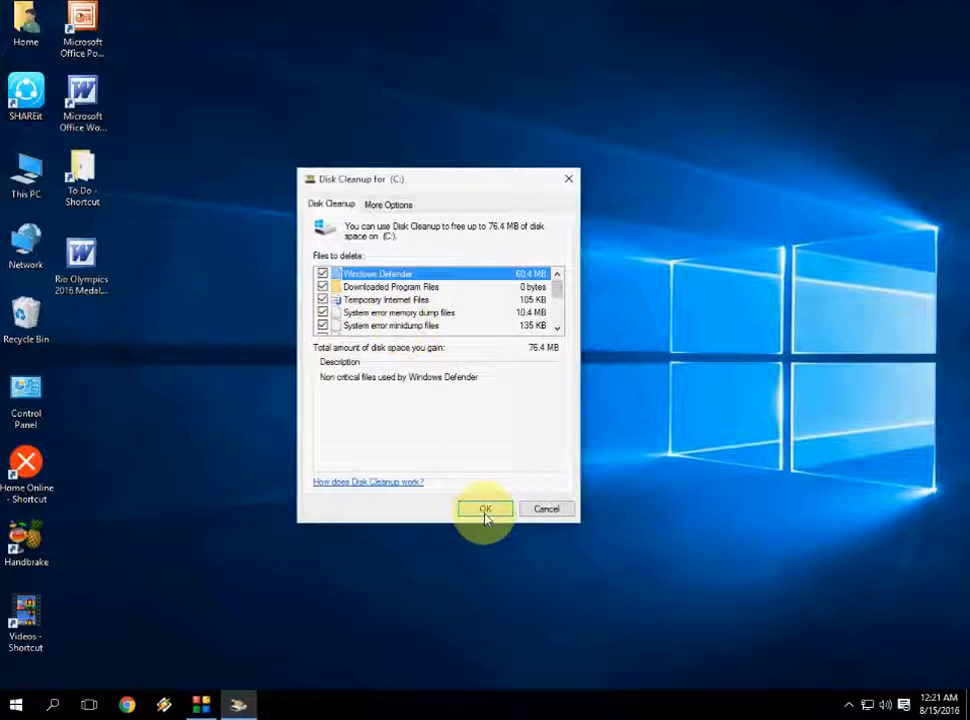
pyautogui.click(484, 508)
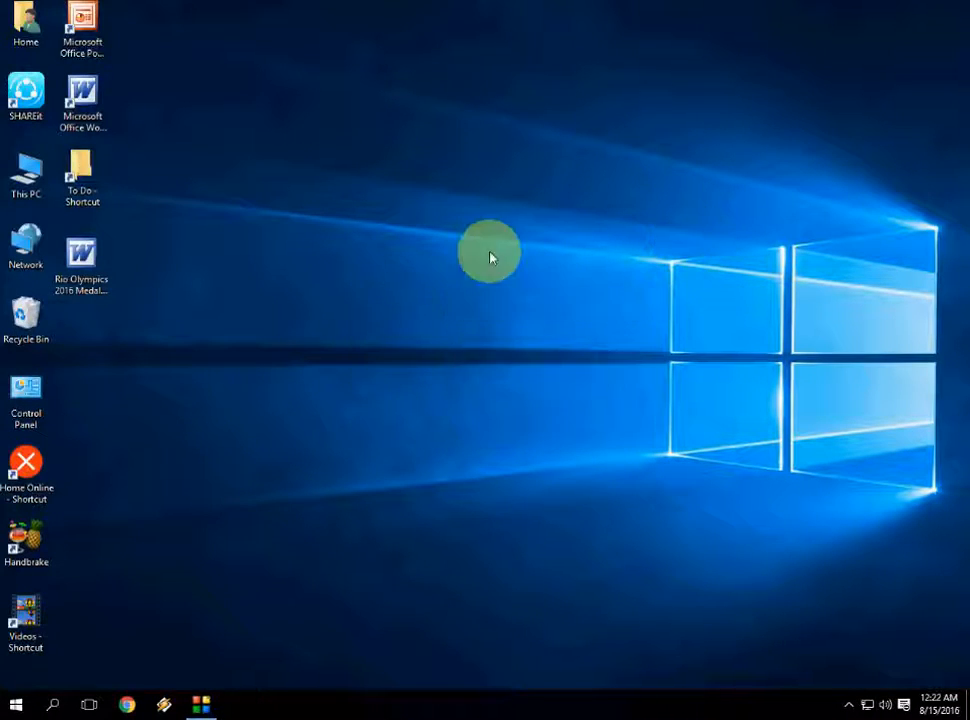
pyautogui.moveTo(24, 450)
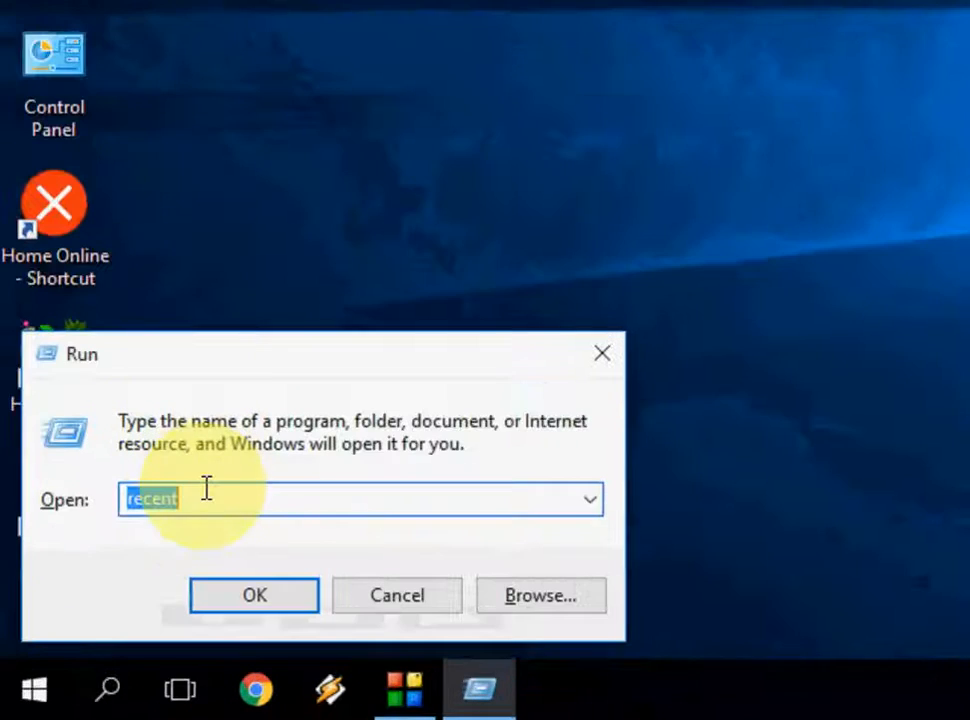
pyautogui.write('temp')
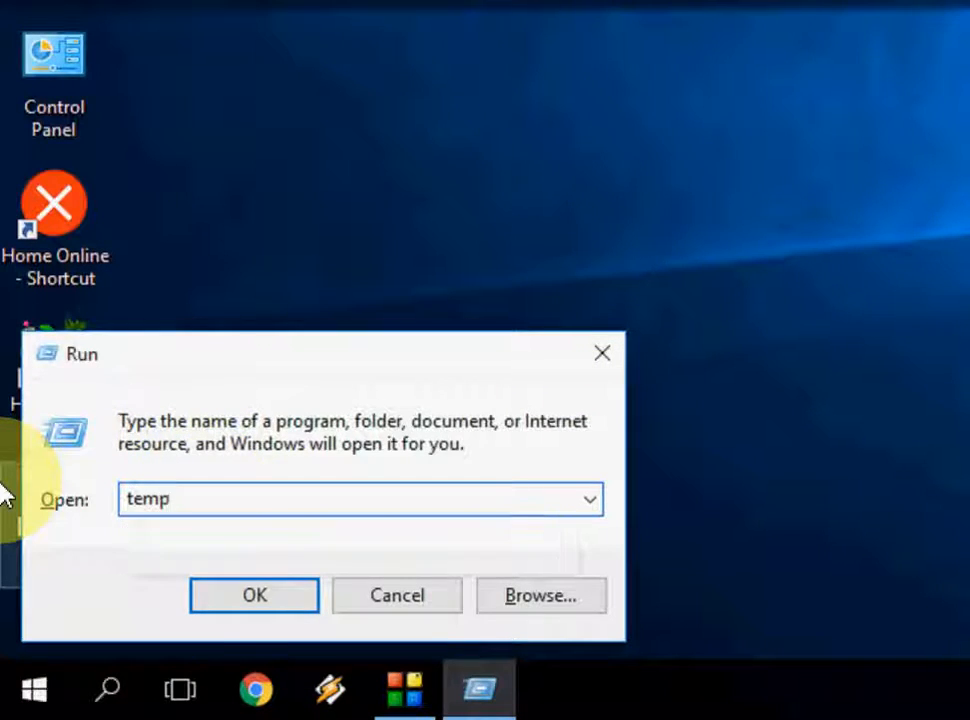
pyautogui.click(254, 596)
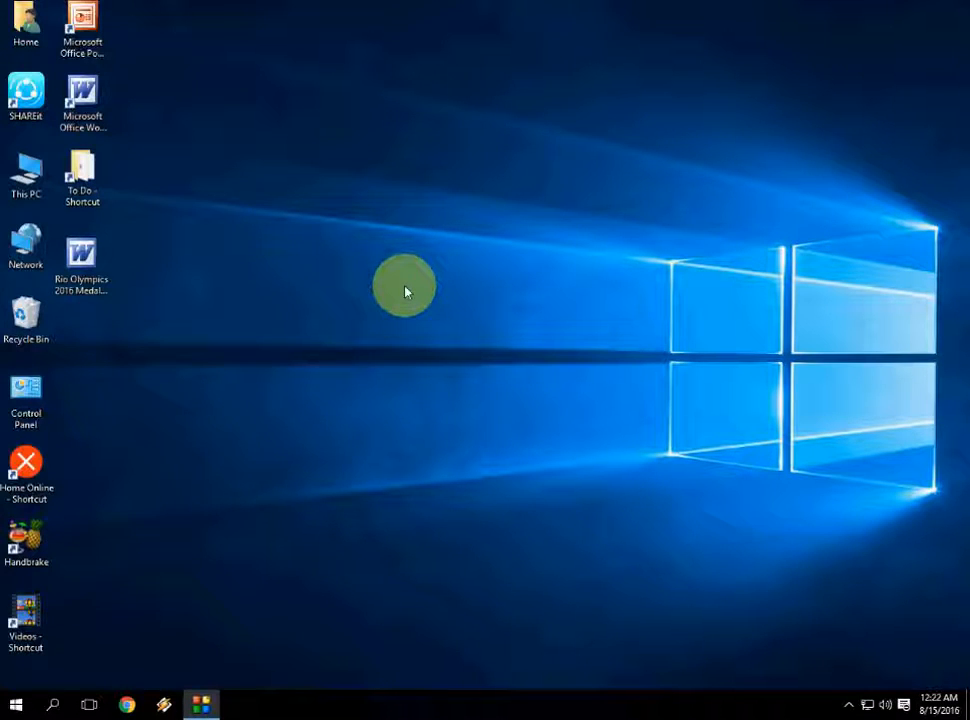
# - Run %temp% to open the user's Temp folder in File Explorer for deletion
pyautogui.write('temp')
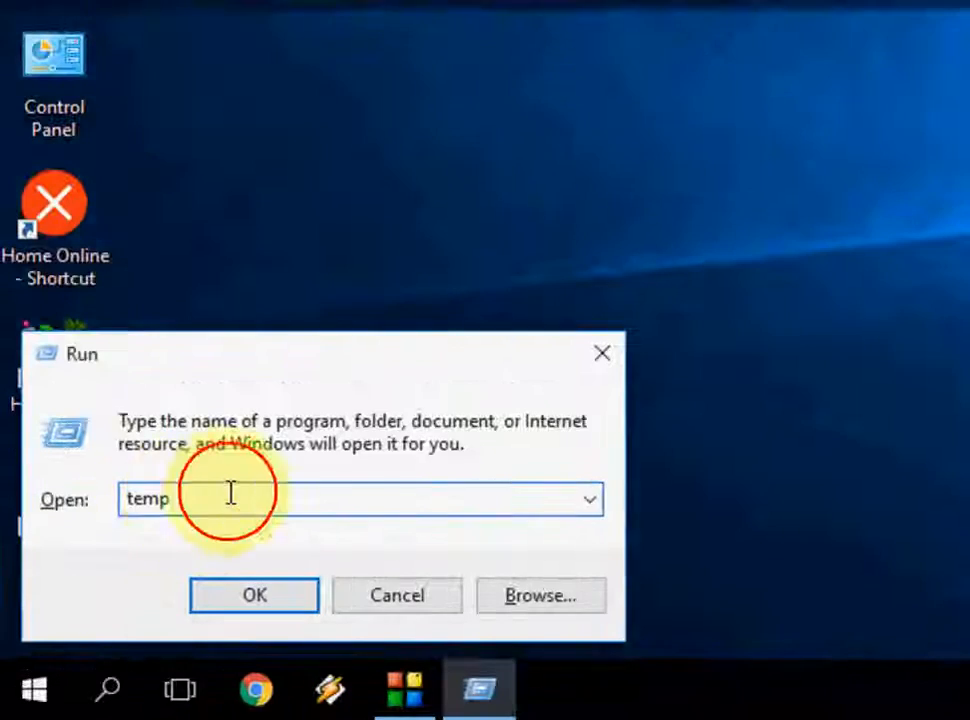
pyautogui.write('%y')
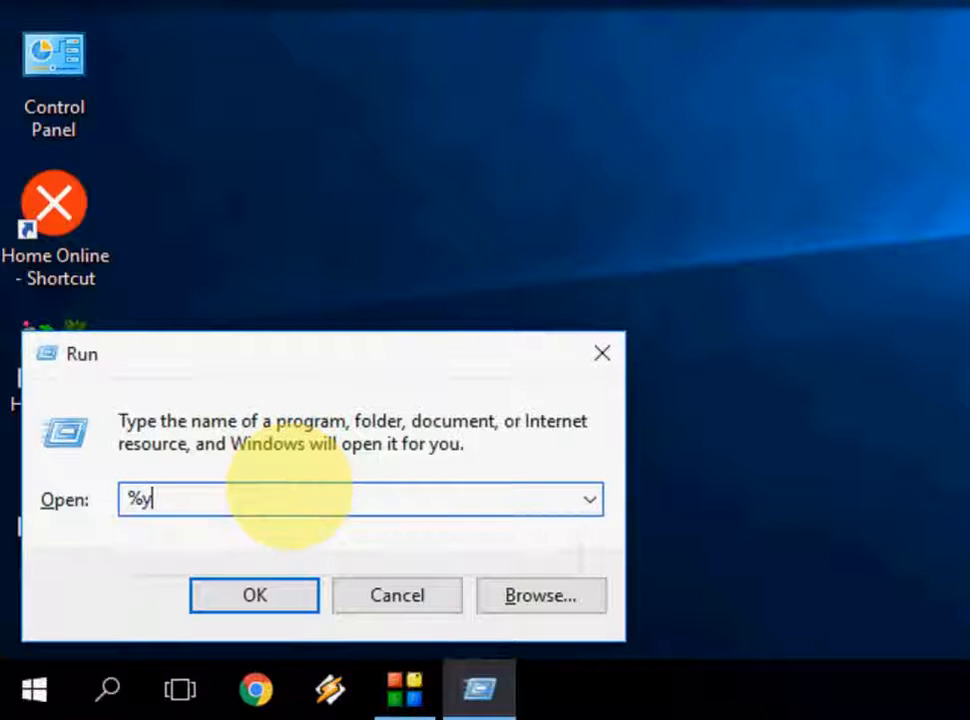
pyautogui.write('temp')
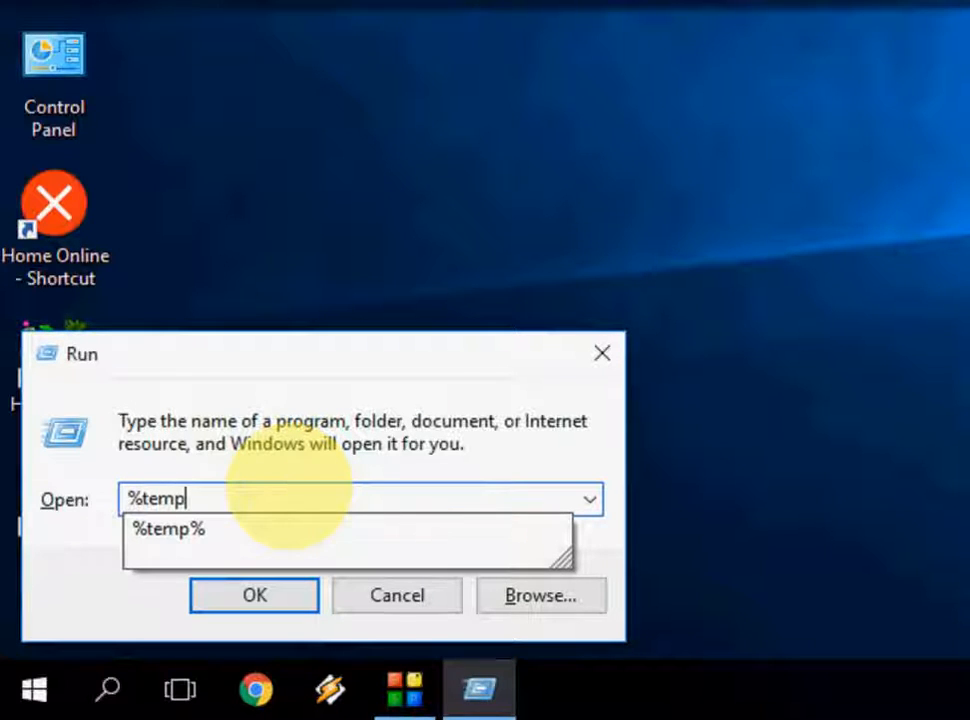
pyautogui.click(254, 596)
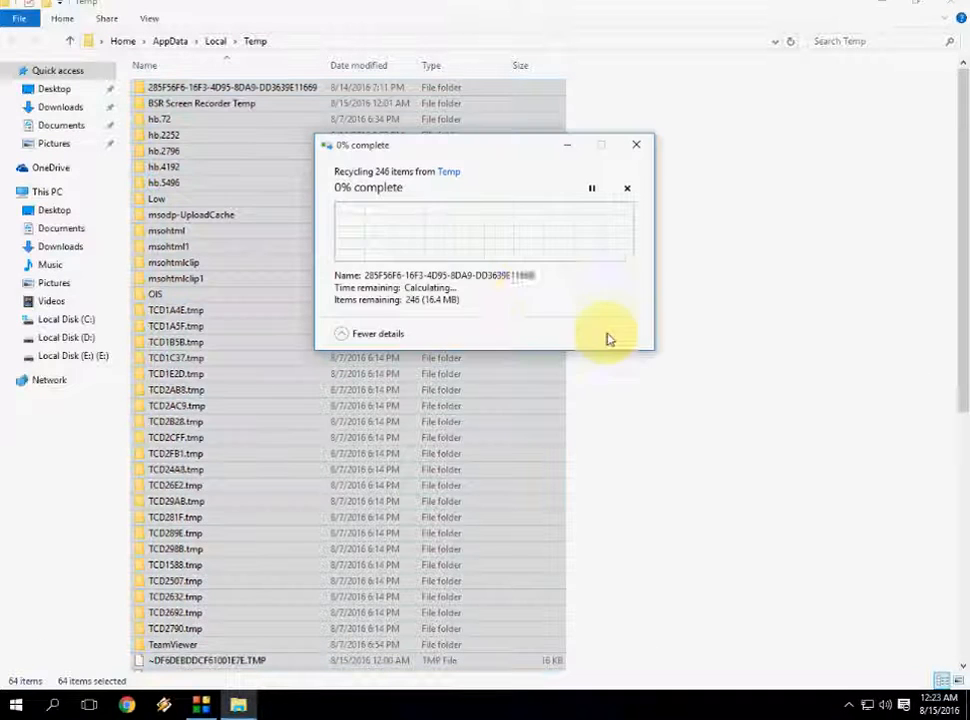
pyautogui.moveTo(520, 308)
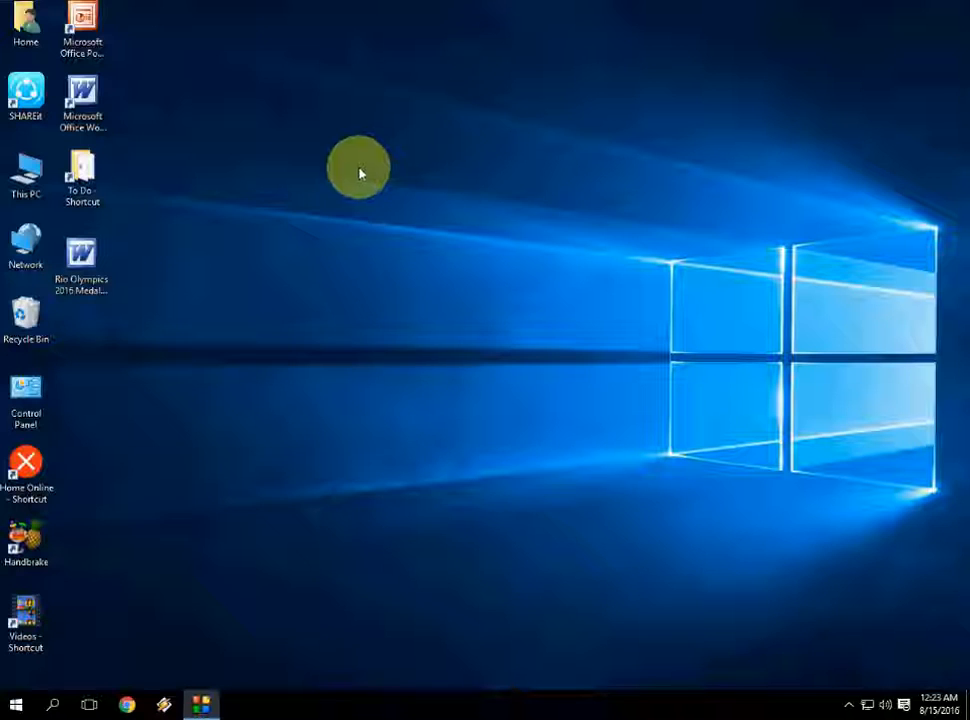
pyautogui.moveTo(40, 322)
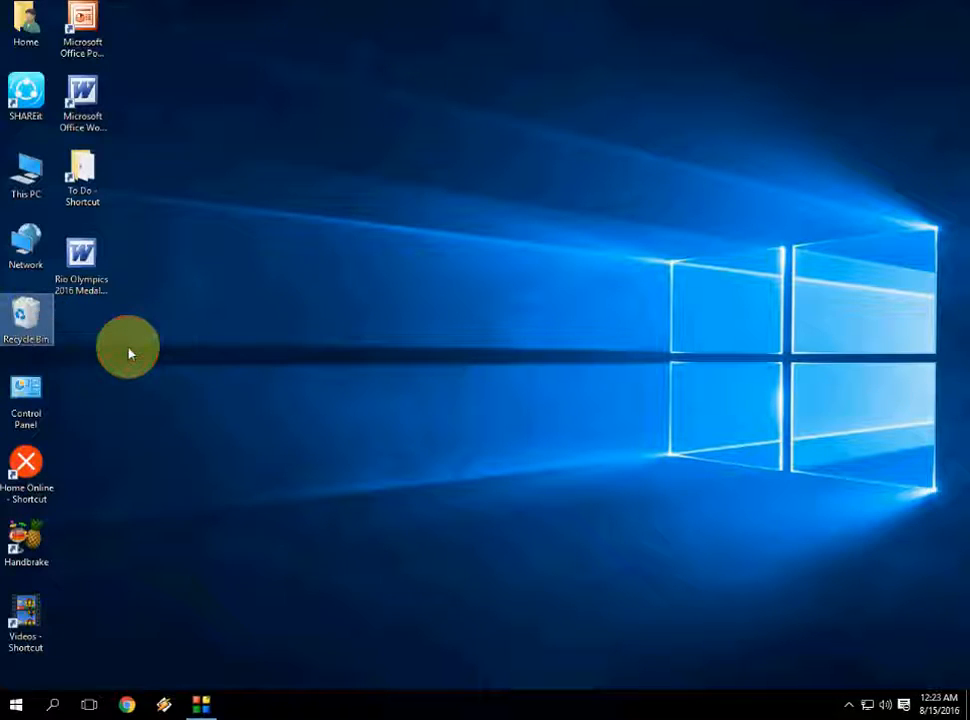
pyautogui.moveTo(378, 316)
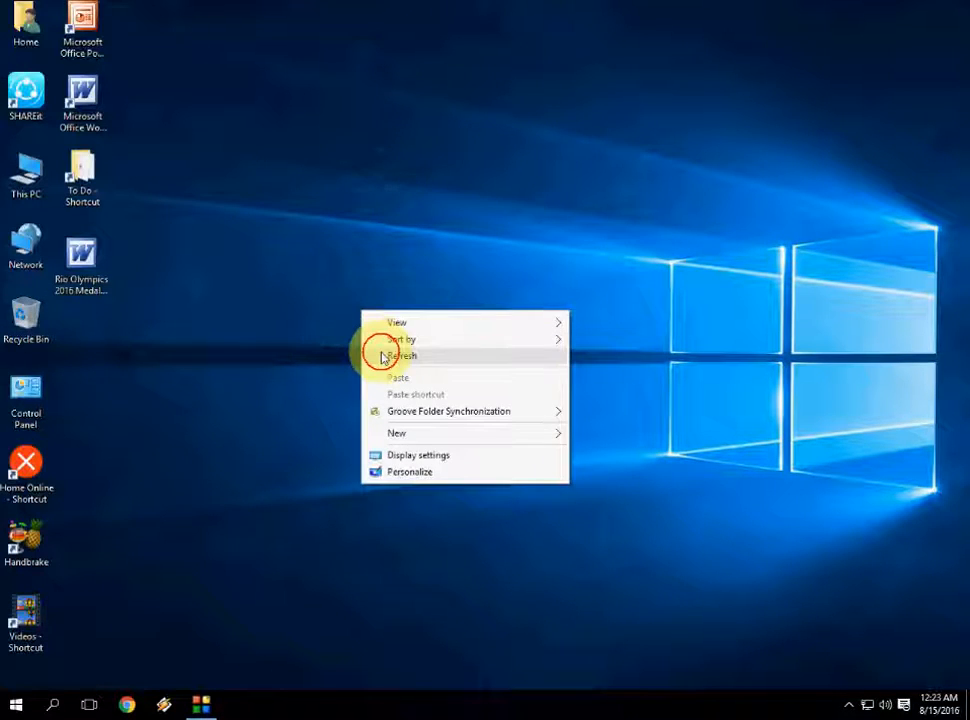
pyautogui.click(400, 356)
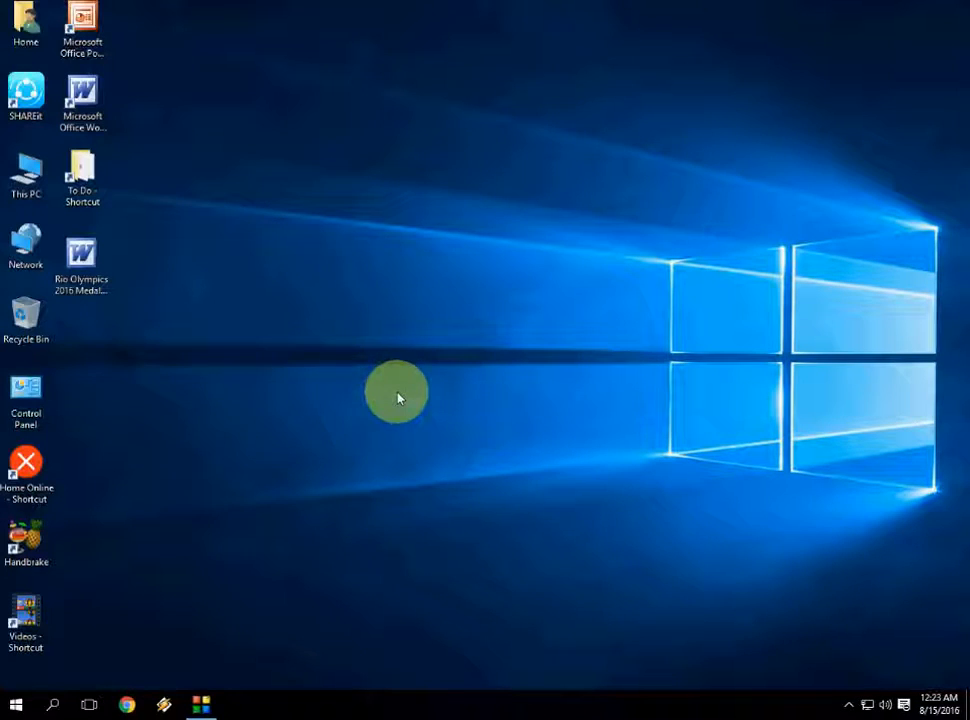
pyautogui.moveTo(372, 304)
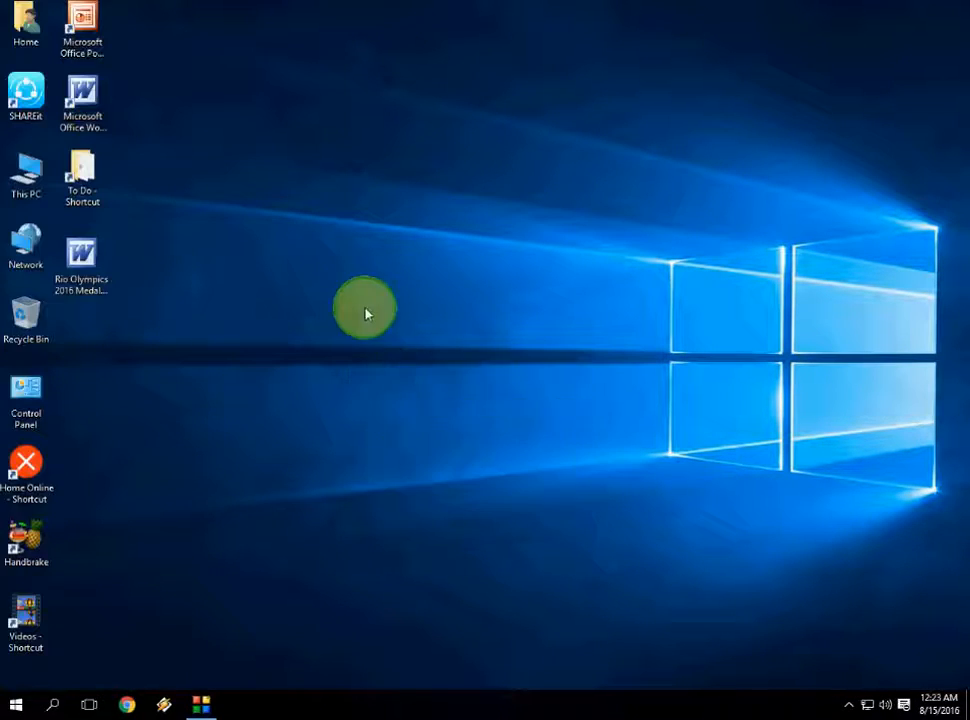
pyautogui.moveTo(388, 352)
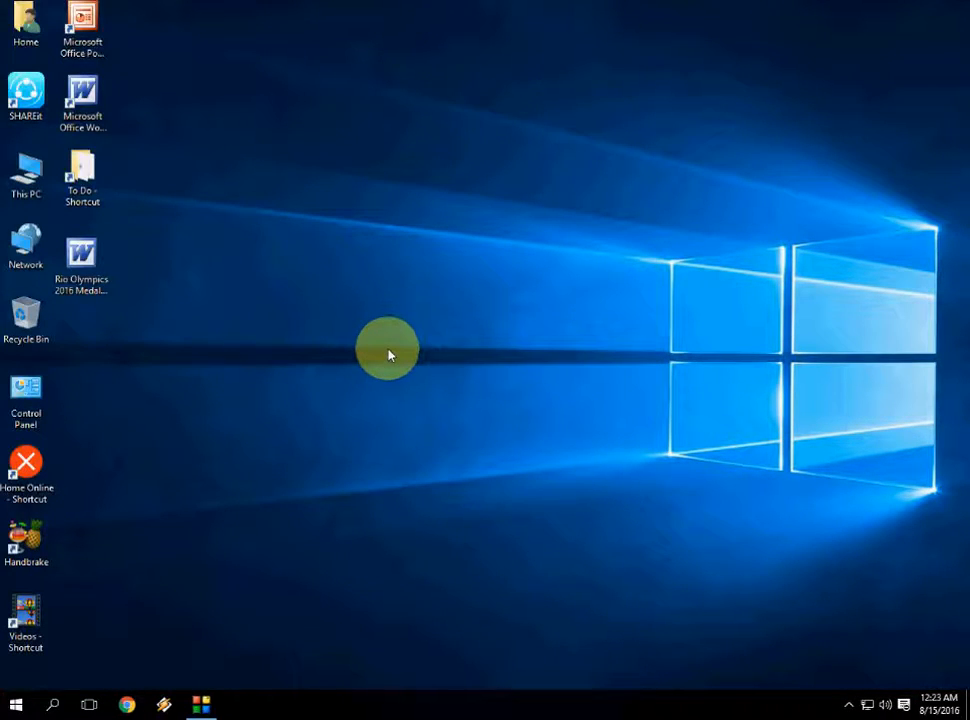